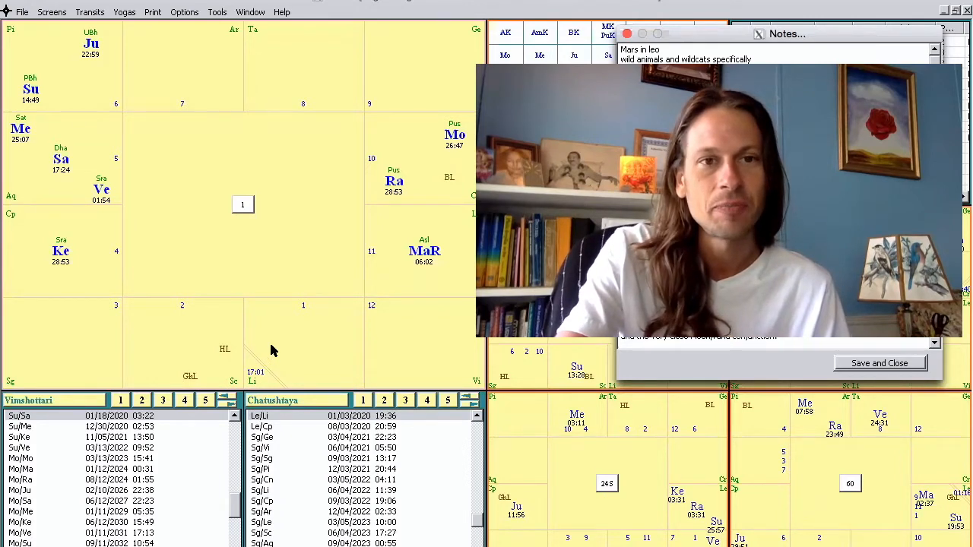
{"action": "mouse_move", "coordinate": [269, 358]}
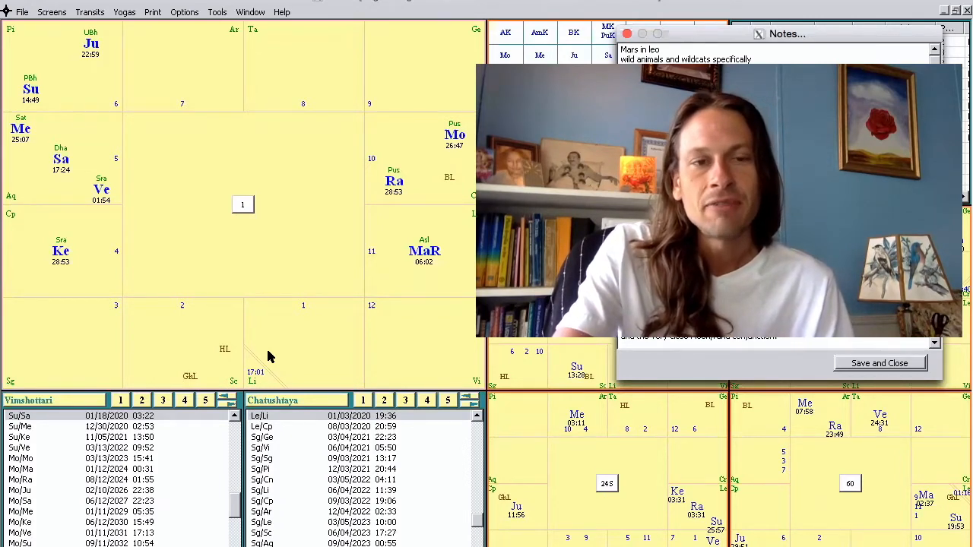
{"action": "mouse_move", "coordinate": [56, 180]}
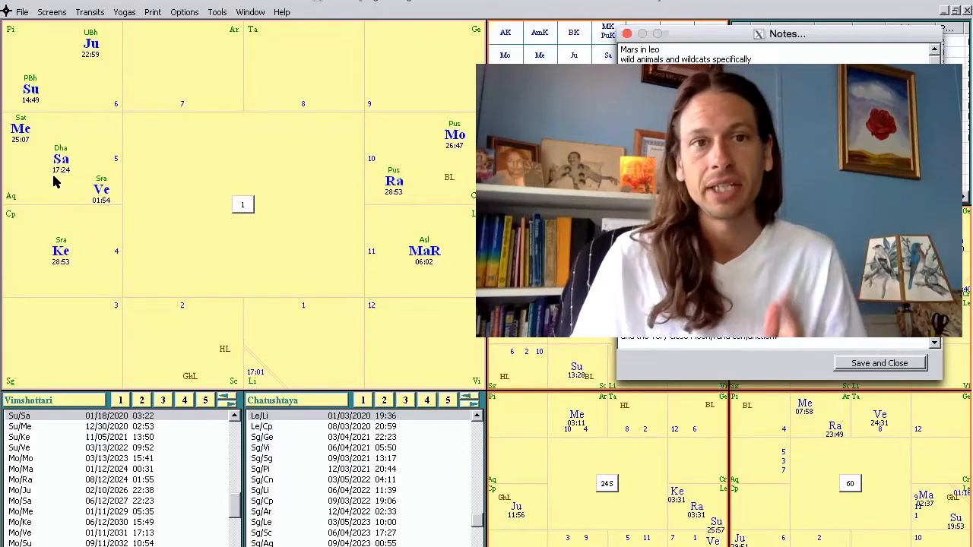
{"action": "mouse_move", "coordinate": [113, 210]}
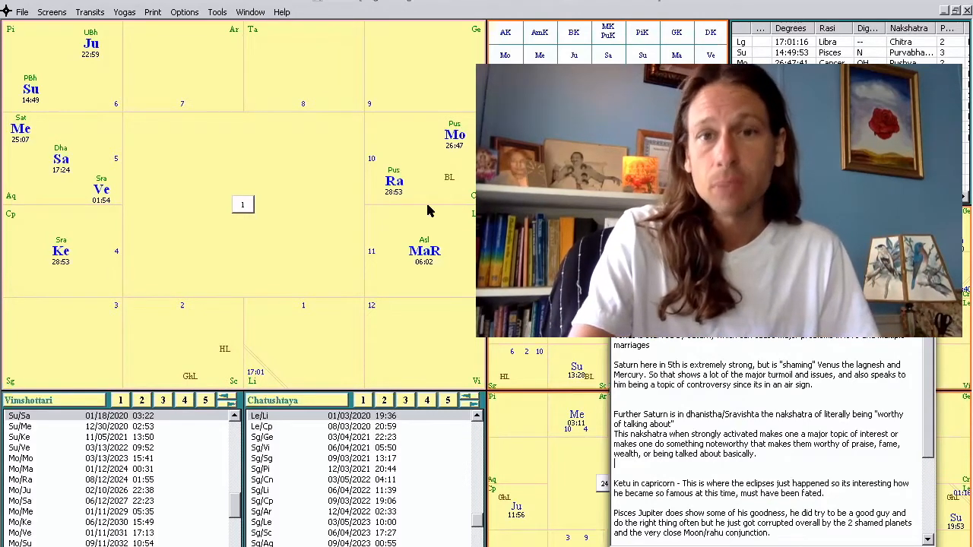
{"action": "mouse_move", "coordinate": [404, 287]}
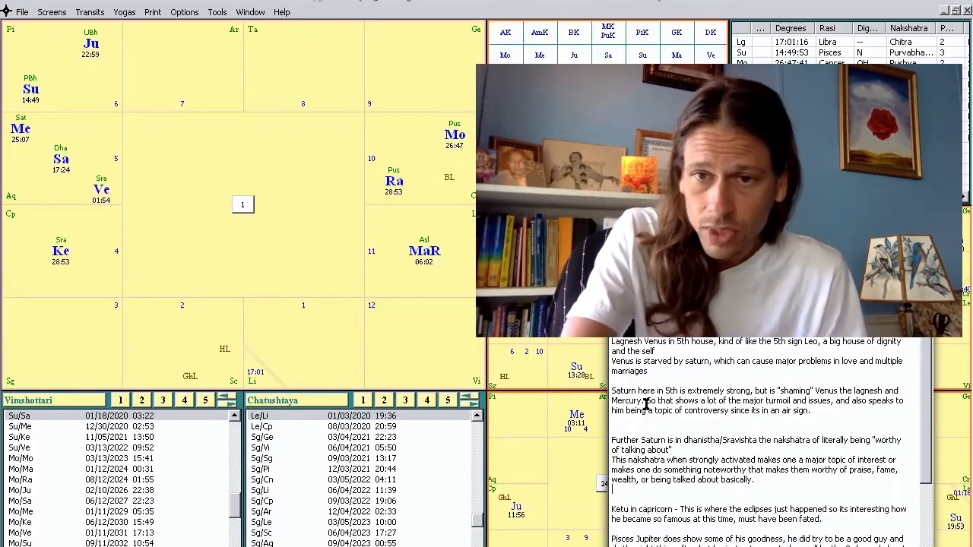
{"action": "mouse_move", "coordinate": [659, 410]}
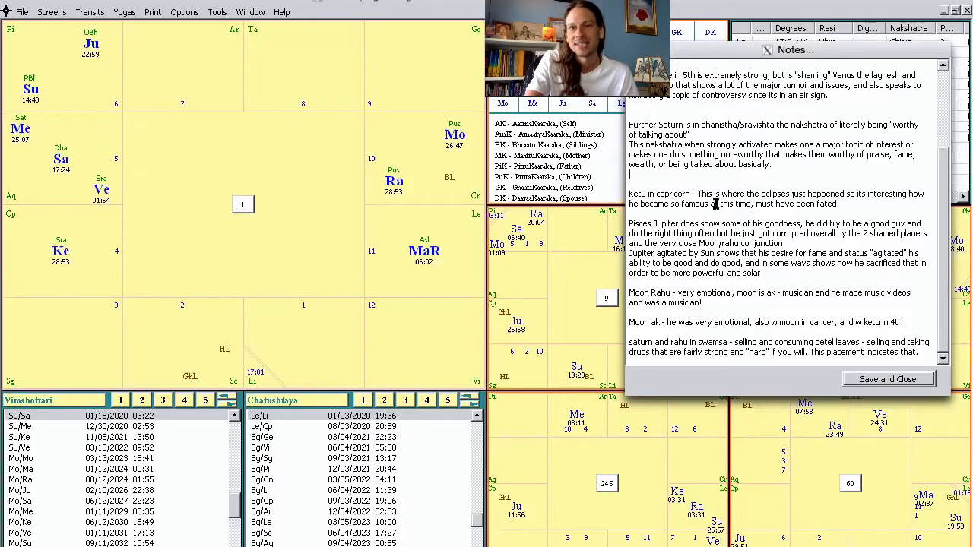
Drag the Notes window down and left so the full planet degrees table is visible.
{"action": "left_click_drag", "start_coordinate": [796, 50], "coordinate": [755, 194]}
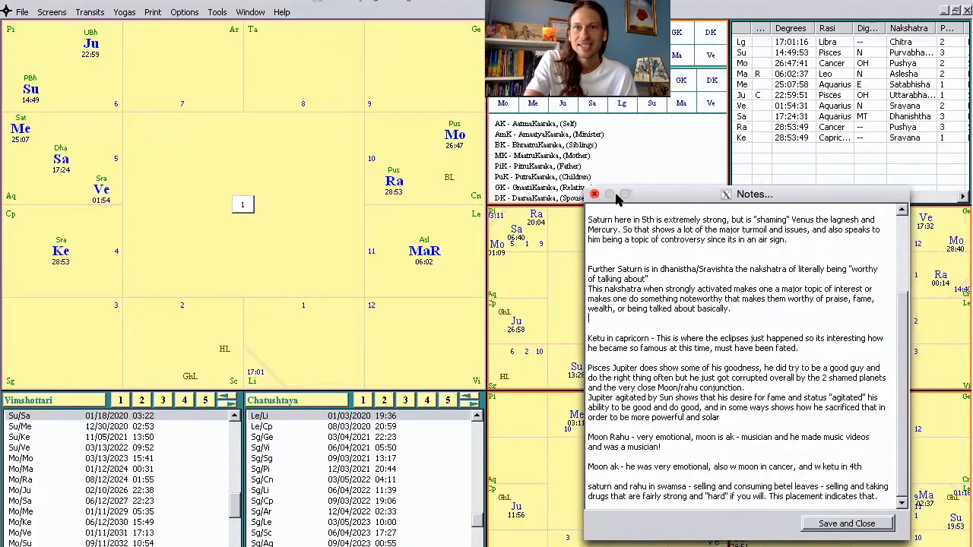